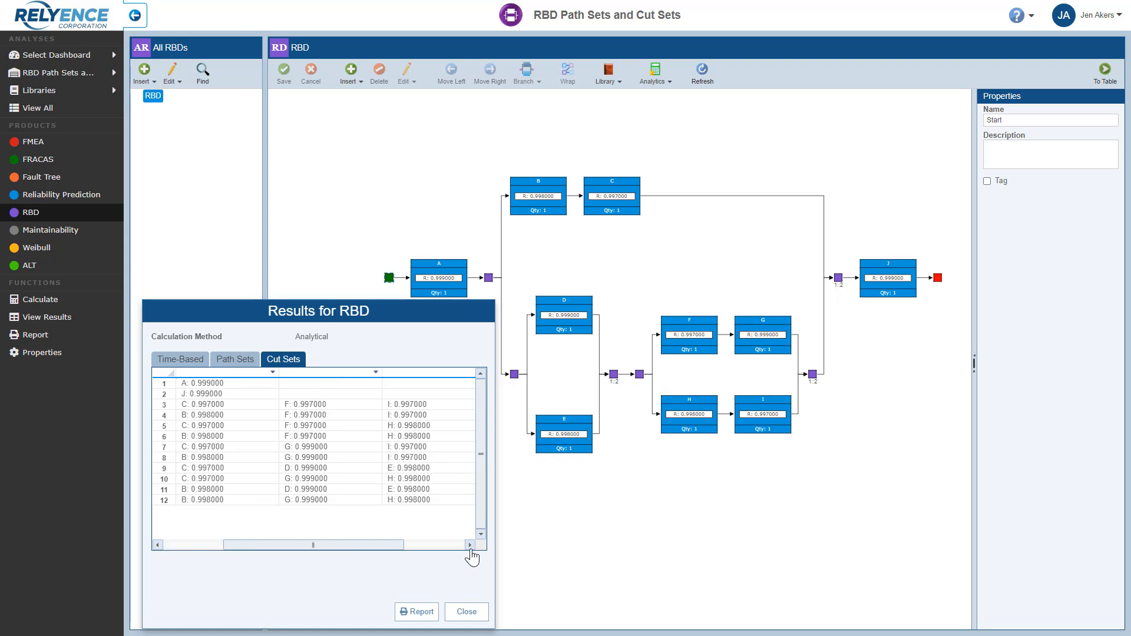
Scroll across the cut sets results table, then close the Results for RBD dialog
{"action": "scroll", "scroll_direction": "right", "scroll_amount": 3}
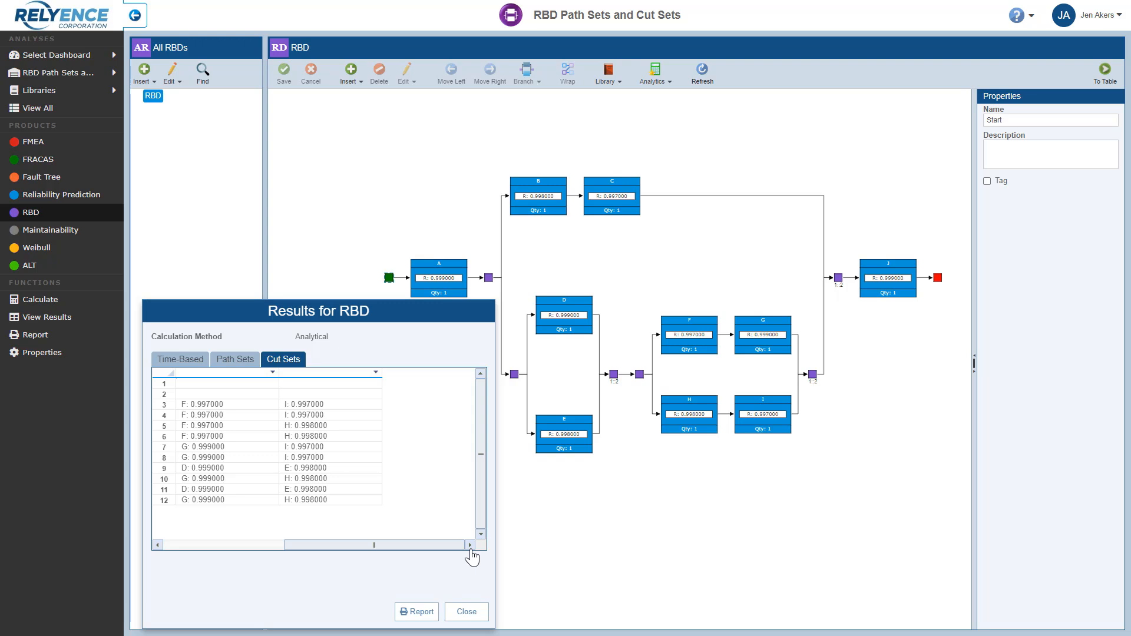
{"action": "mouse_move", "coordinate": [474, 573]}
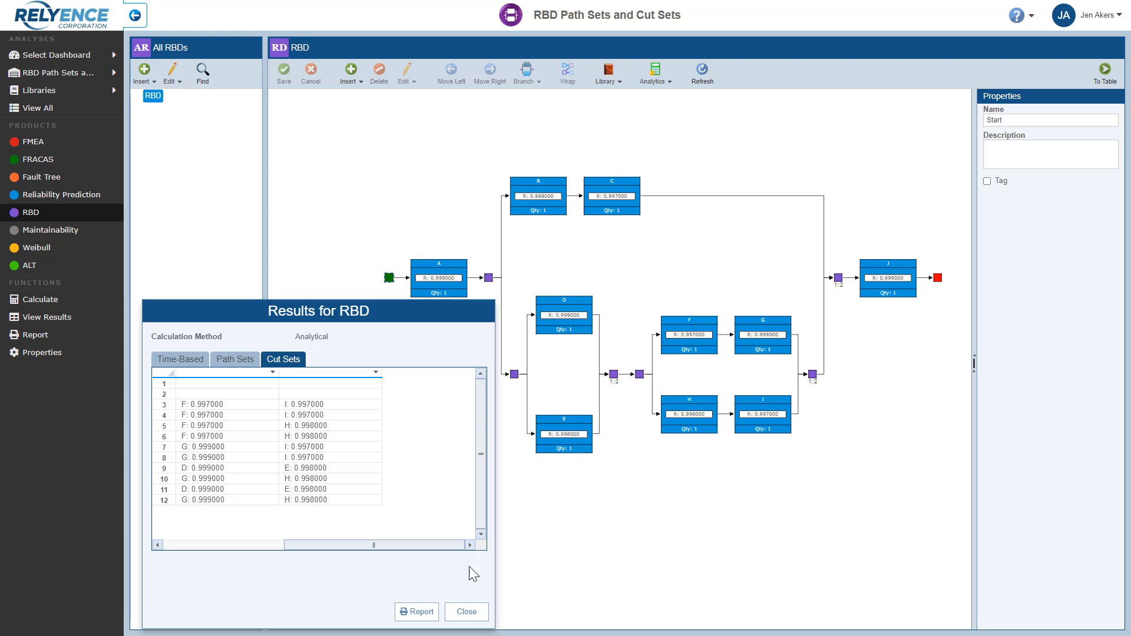
{"action": "left_click", "coordinate": [465, 611]}
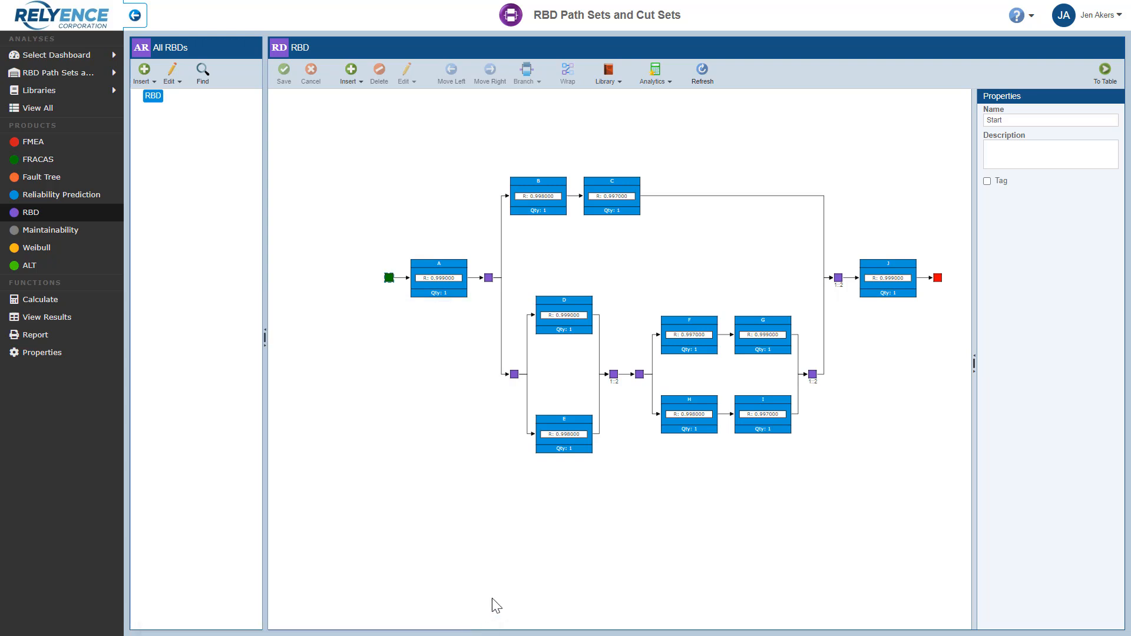
{"action": "mouse_move", "coordinate": [665, 359]}
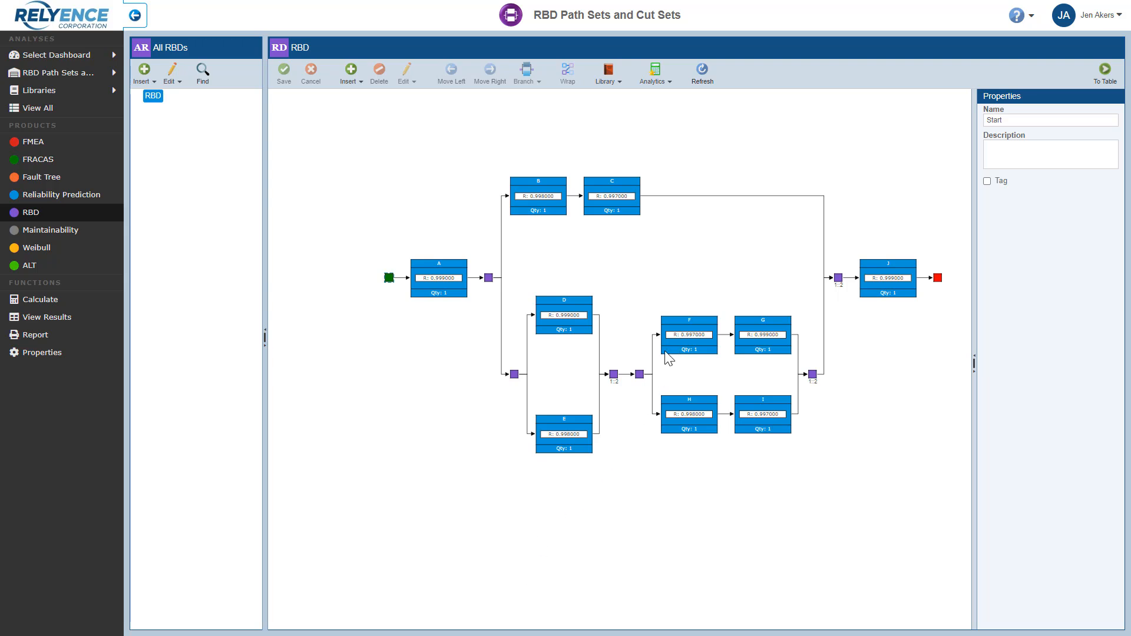
{"action": "mouse_move", "coordinate": [674, 103]}
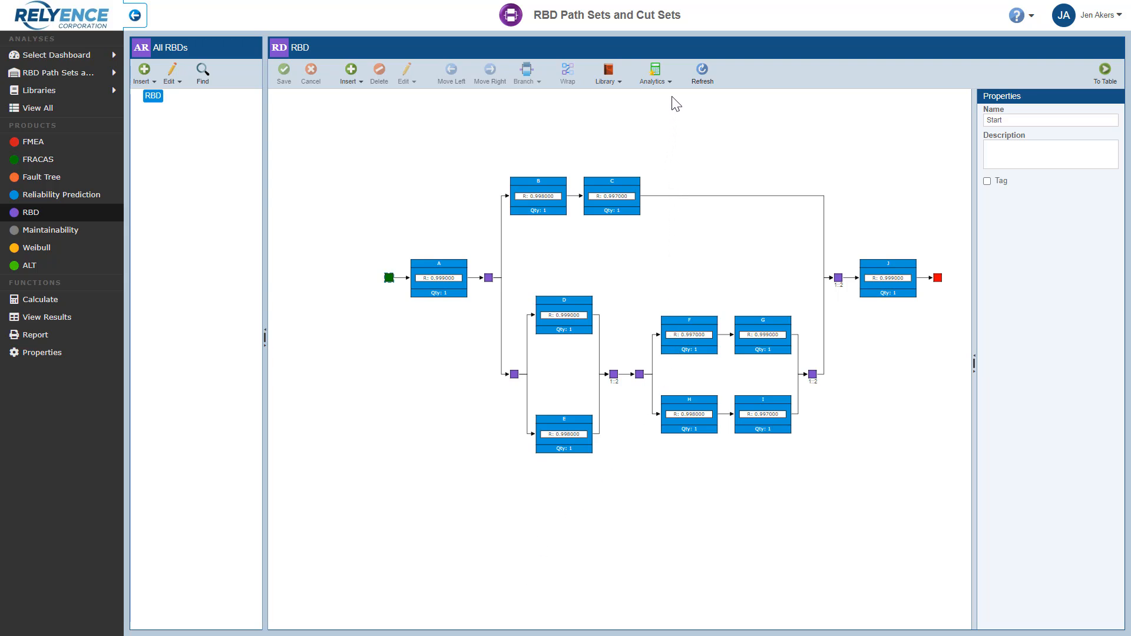
Choose Highlight Cut Sets from the Analytics menu to outline block A in red
{"action": "left_click", "coordinate": [651, 71]}
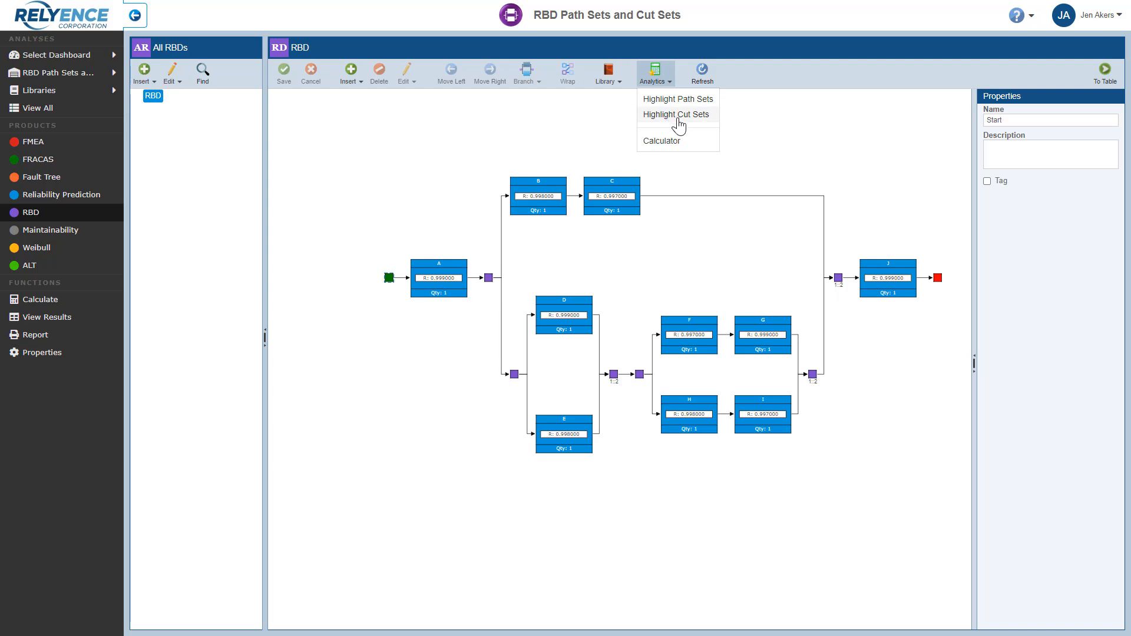
{"action": "left_click", "coordinate": [676, 115]}
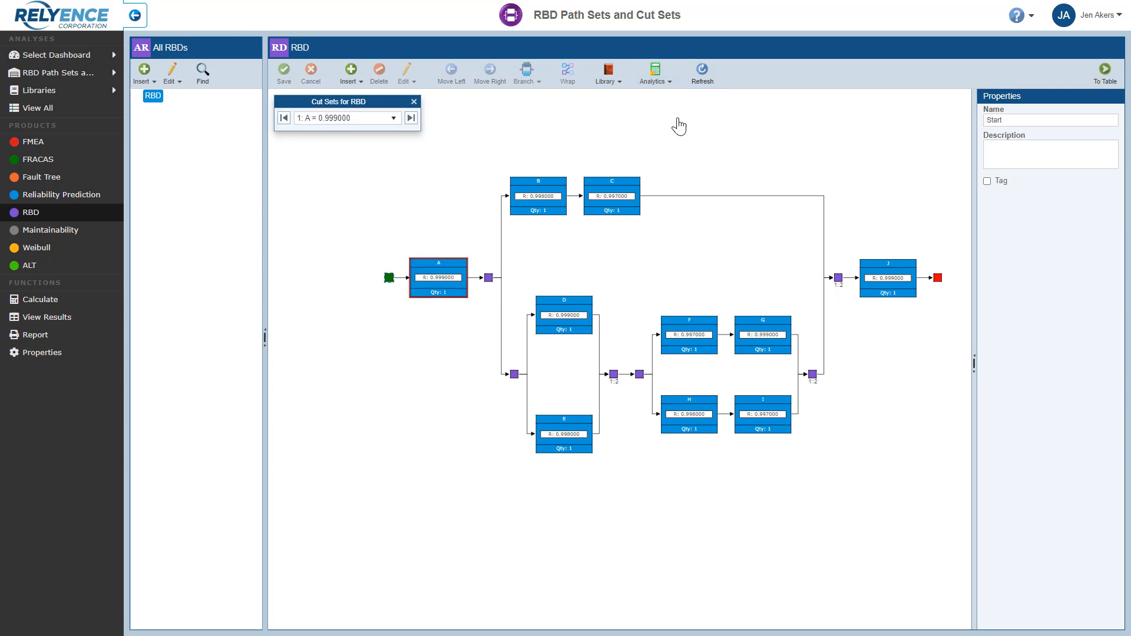
{"action": "mouse_move", "coordinate": [479, 304]}
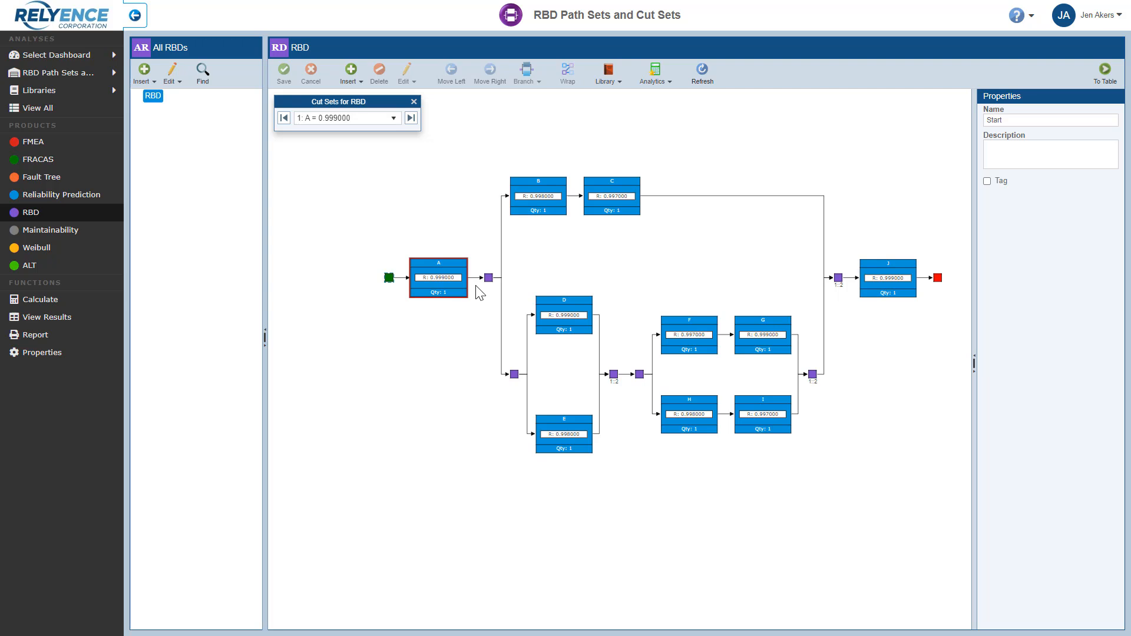
{"action": "mouse_move", "coordinate": [424, 158]}
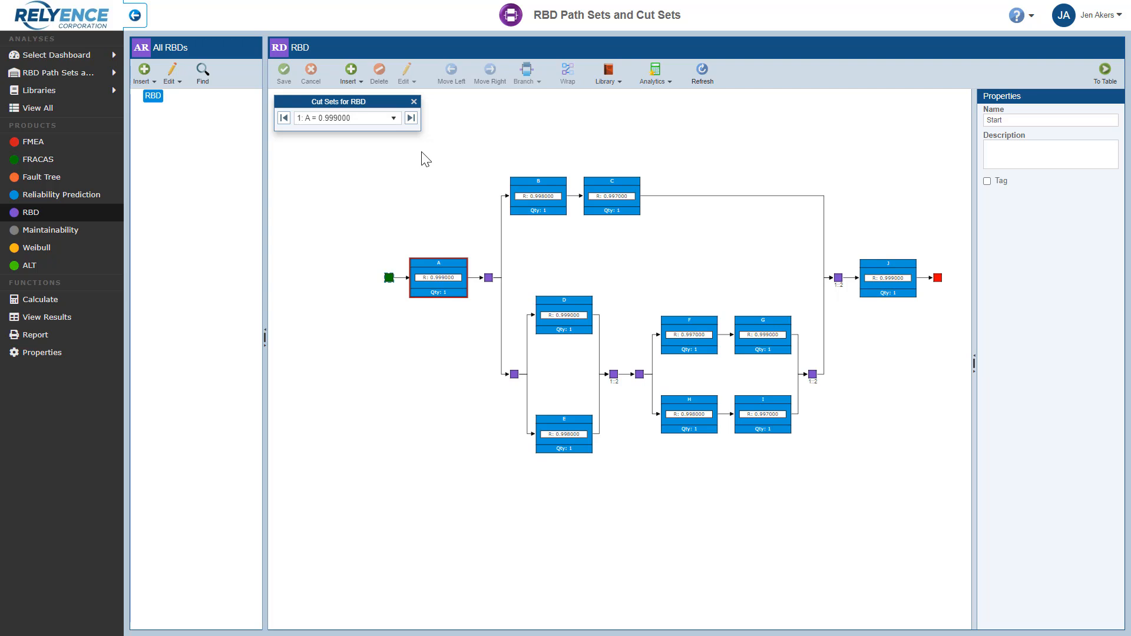
Advance twice through the cut sets, then select cut set 5 (blocks C, F, H)
{"action": "left_click", "coordinate": [411, 118]}
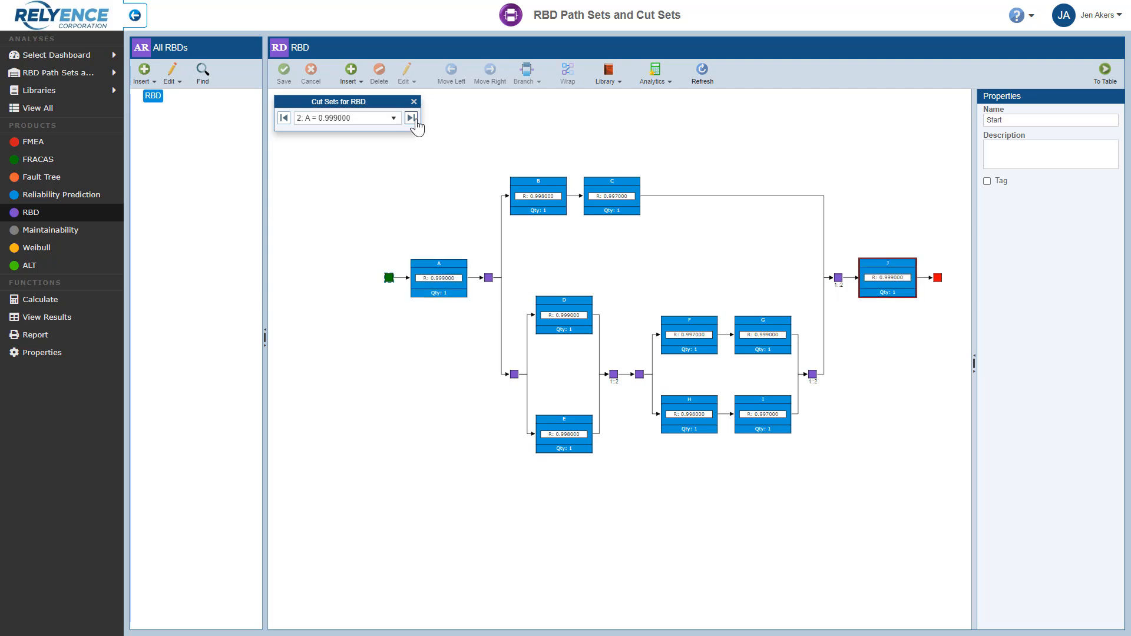
{"action": "left_click", "coordinate": [411, 117]}
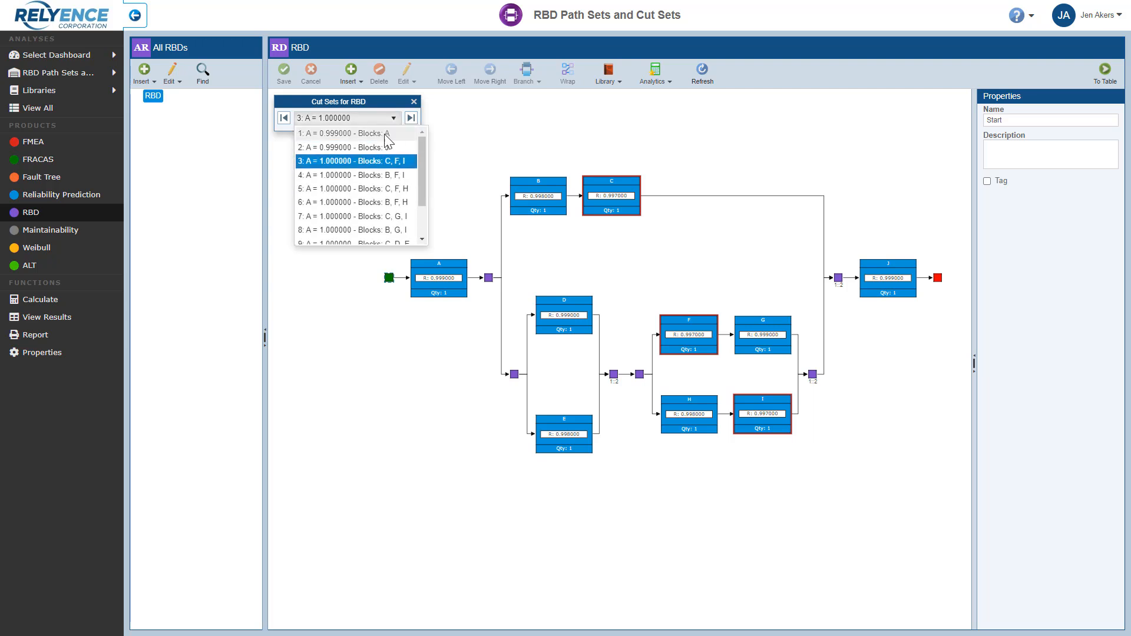
{"action": "left_click", "coordinate": [353, 188]}
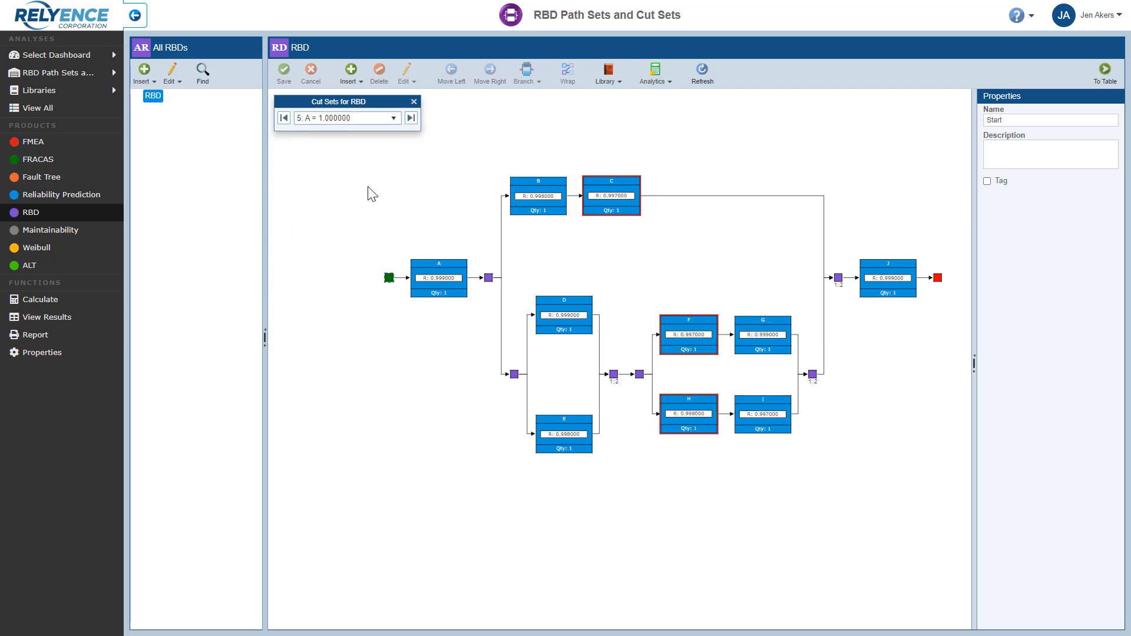
{"action": "mouse_move", "coordinate": [410, 179]}
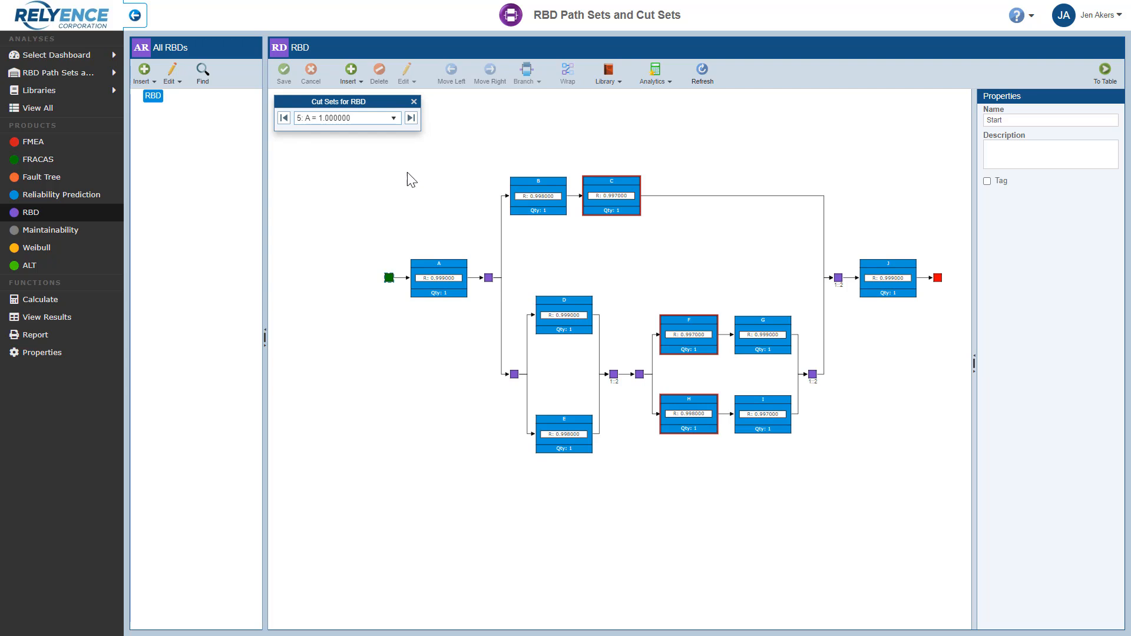